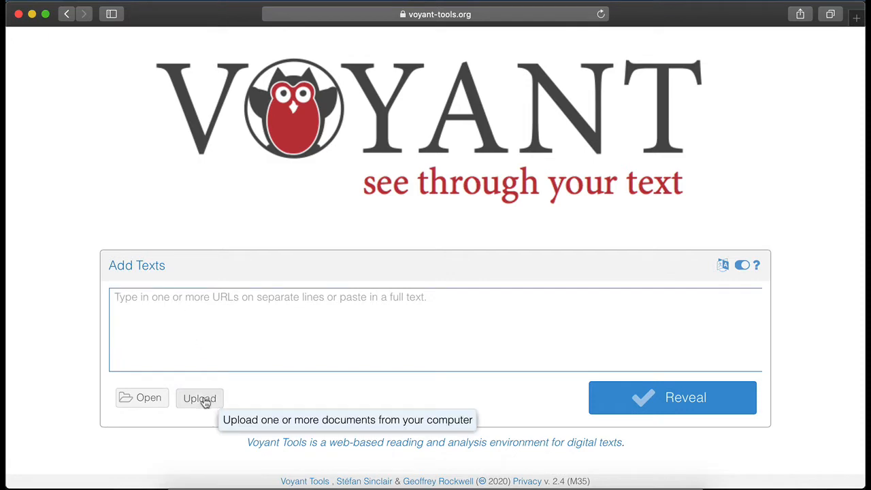
Step: Choose the built-in Austen's Novels corpus from the existing corpora and load it
{"action": "left_click", "coordinate": [199, 398]}
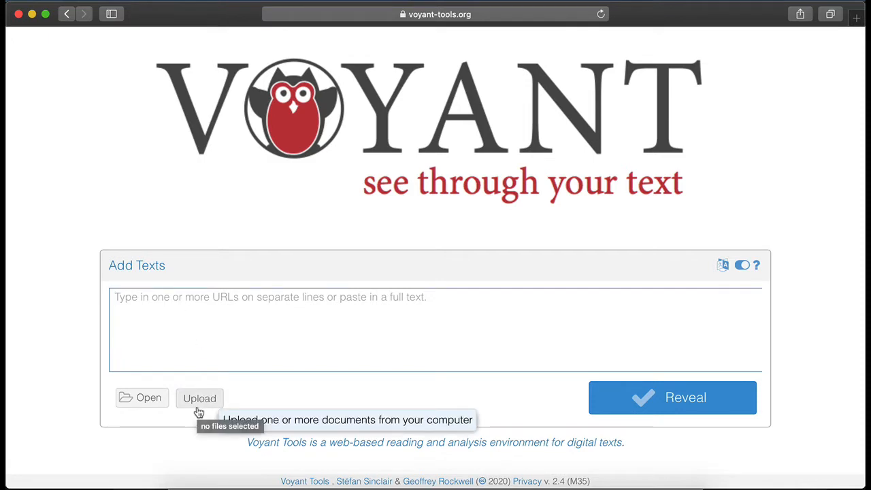
{"action": "left_click", "coordinate": [142, 397]}
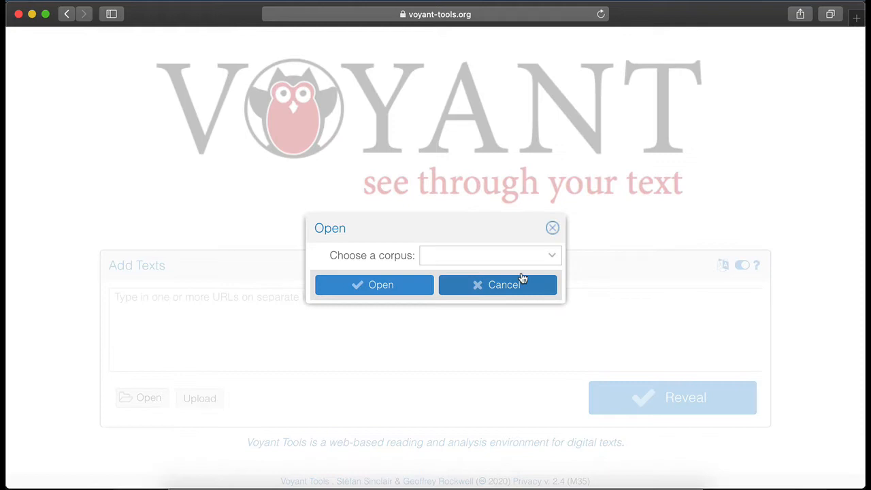
{"action": "type", "text": "Austen's Novels"}
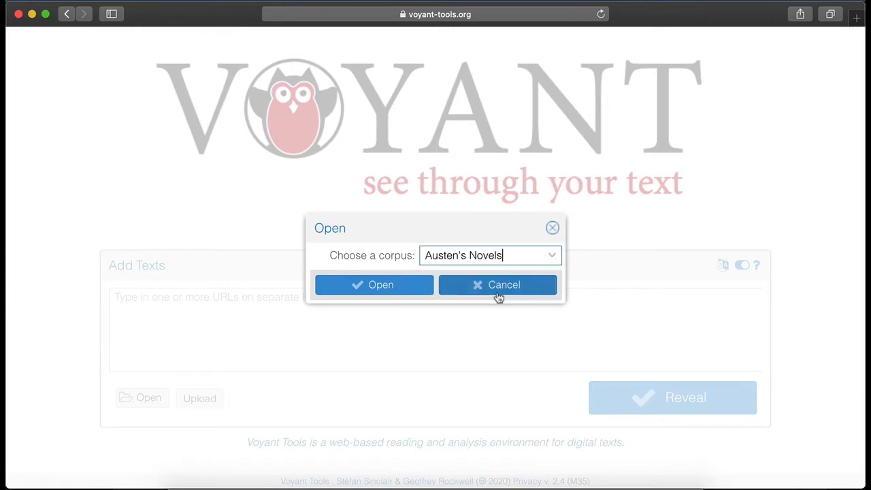
{"action": "left_click", "coordinate": [373, 284]}
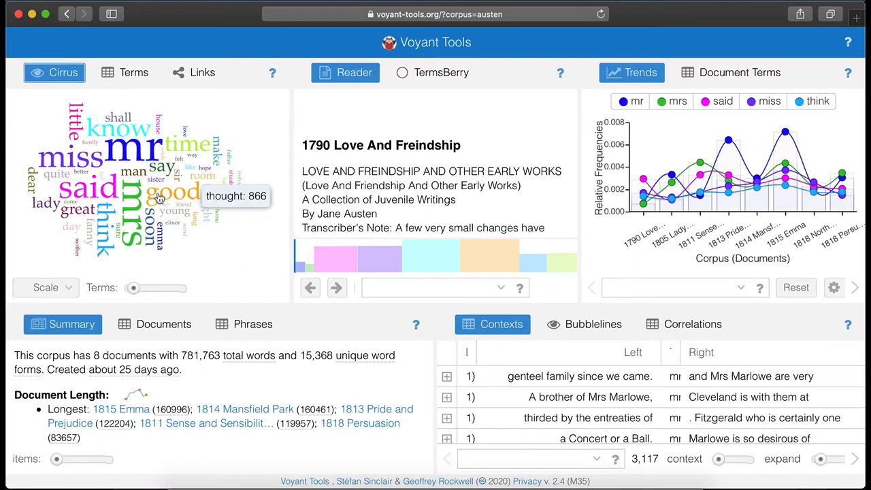
{"action": "mouse_move", "coordinate": [132, 162]}
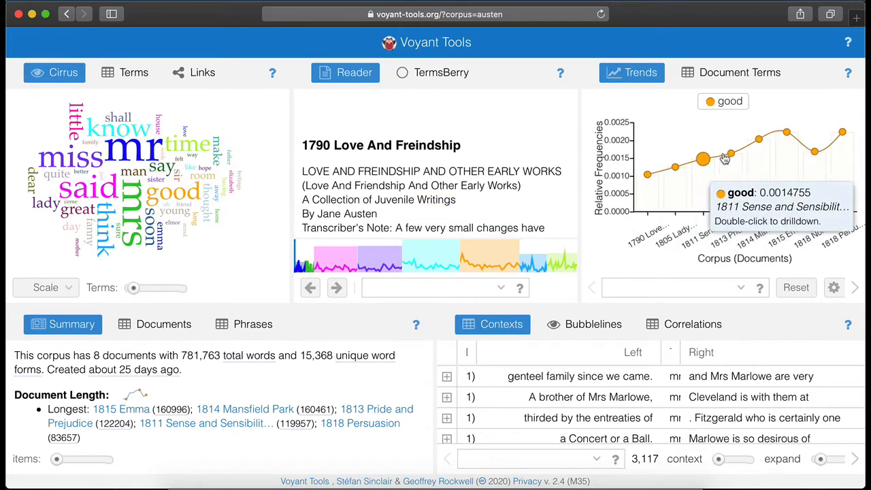
{"action": "mouse_move", "coordinate": [814, 149]}
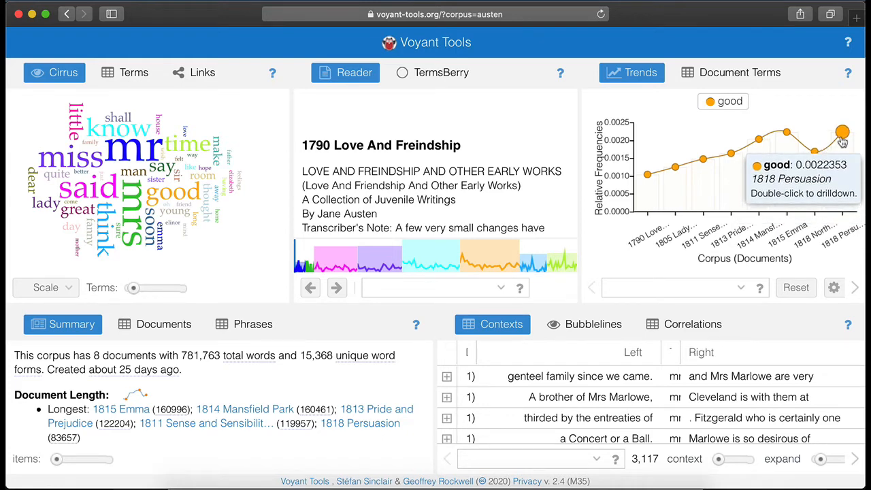
Step: Drill into 'good' in 1818 Persuasion, expand its first context and jump the reader to that passage
{"action": "double_click", "coordinate": [843, 131]}
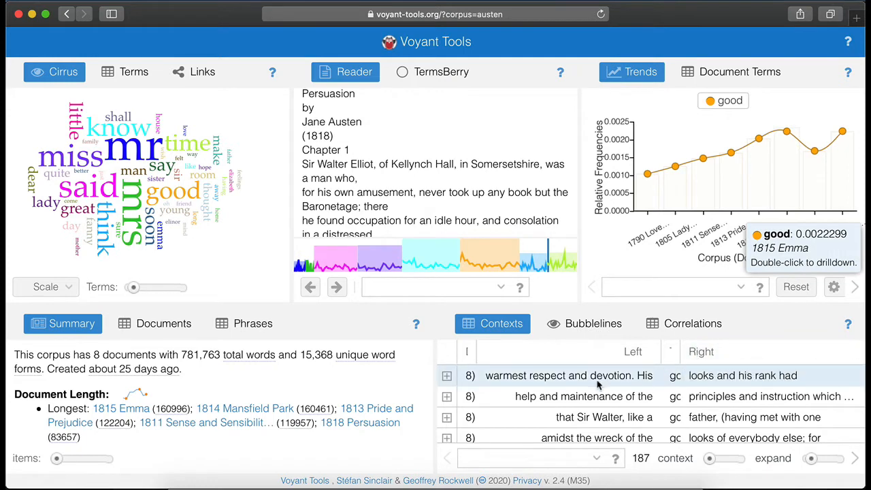
{"action": "left_click", "coordinate": [446, 376]}
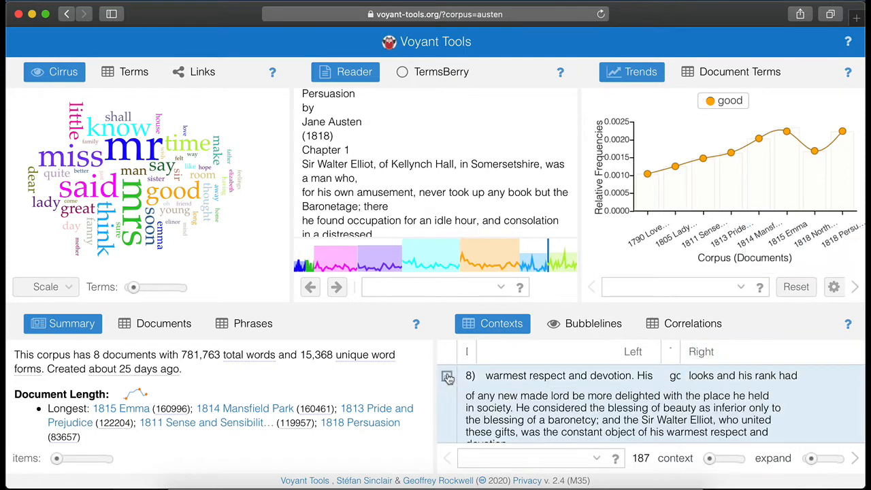
{"action": "left_click", "coordinate": [568, 375]}
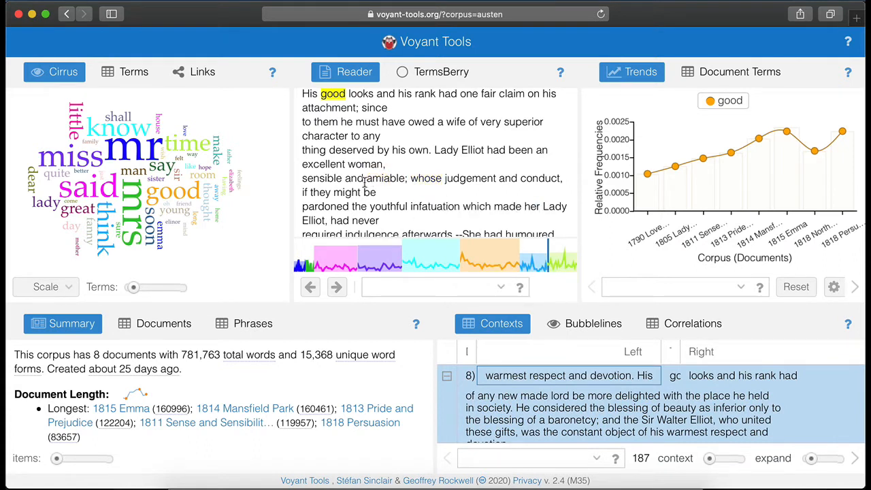
{"action": "left_click", "coordinate": [202, 71]}
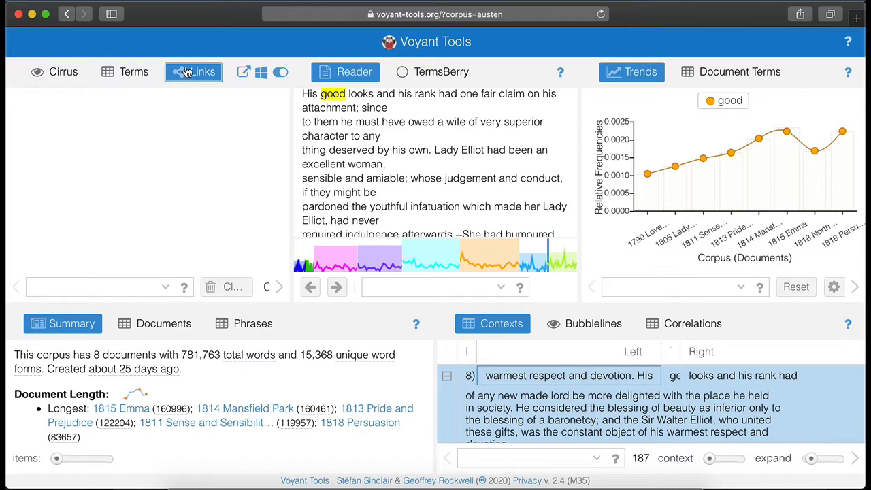
Step: View the corpus in TermsRadio, then as a full-window ScatterPlot of documents and terms
{"action": "left_click", "coordinate": [193, 72]}
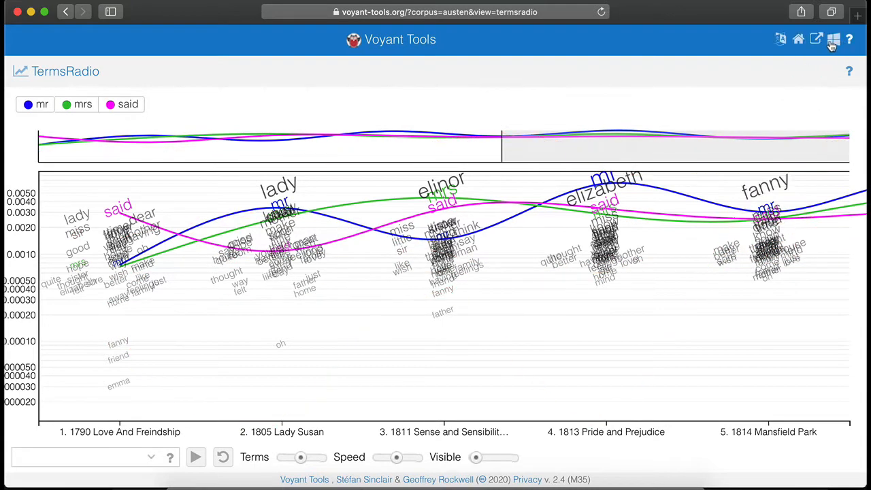
{"action": "left_click", "coordinate": [833, 39]}
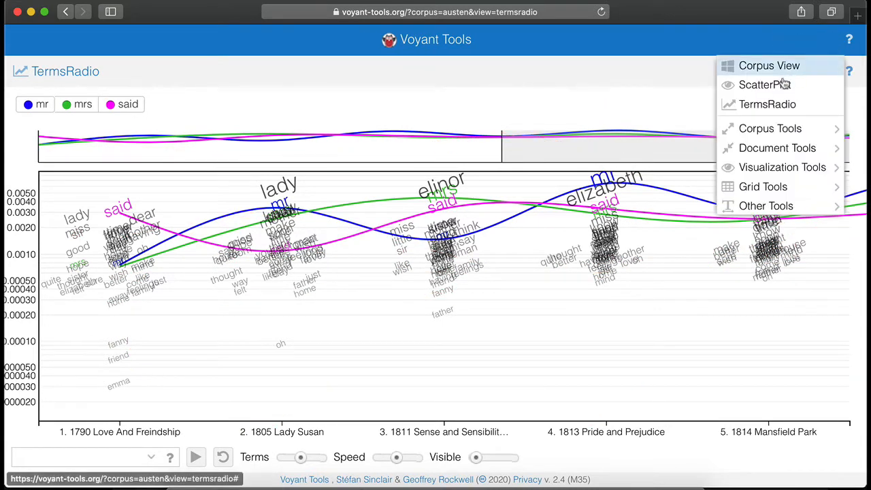
{"action": "left_click", "coordinate": [764, 84]}
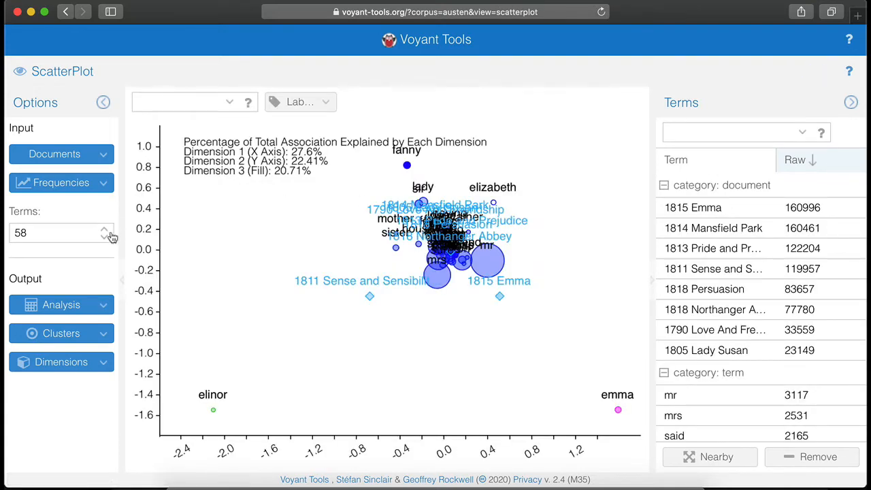
Step: Pick an analysis method from the ScatterPlot's Analysis list
{"action": "left_click", "coordinate": [61, 304]}
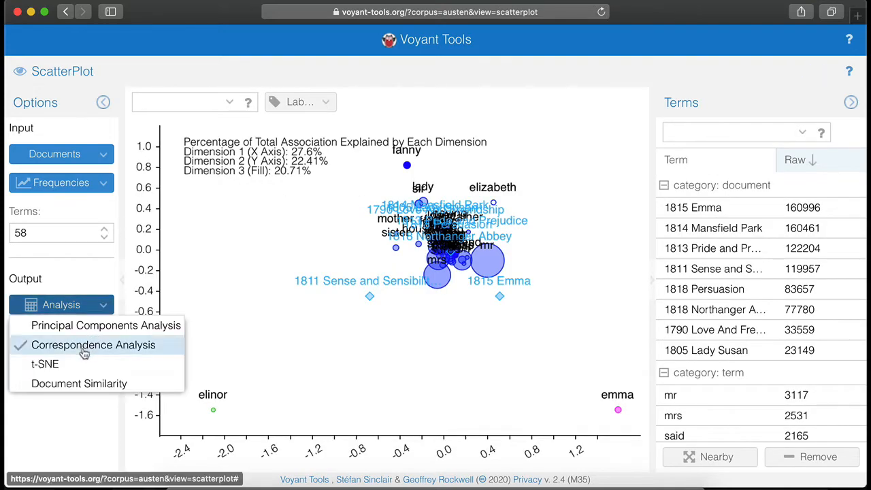
{"action": "left_click", "coordinate": [45, 363]}
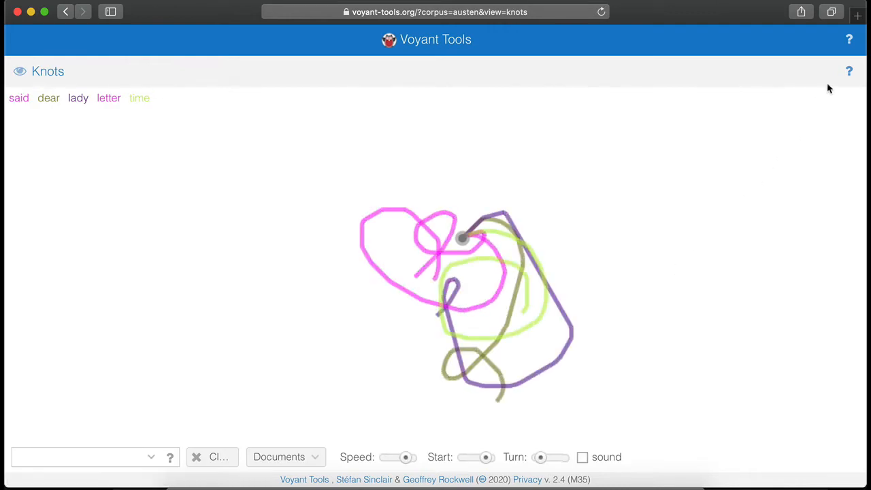
Step: Map the corpus's place names in DreamScape and dismiss the experimental-tool notice
{"action": "left_click", "coordinate": [833, 38]}
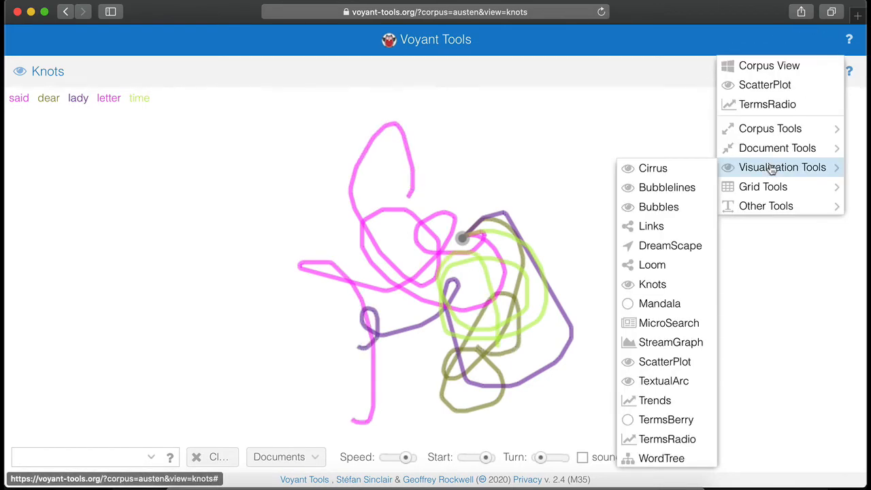
{"action": "left_click", "coordinate": [657, 206]}
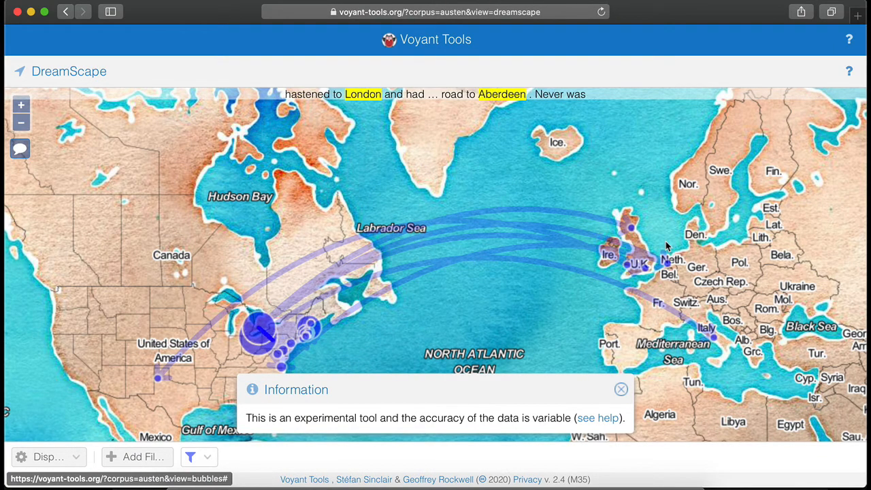
{"action": "left_click", "coordinate": [619, 388]}
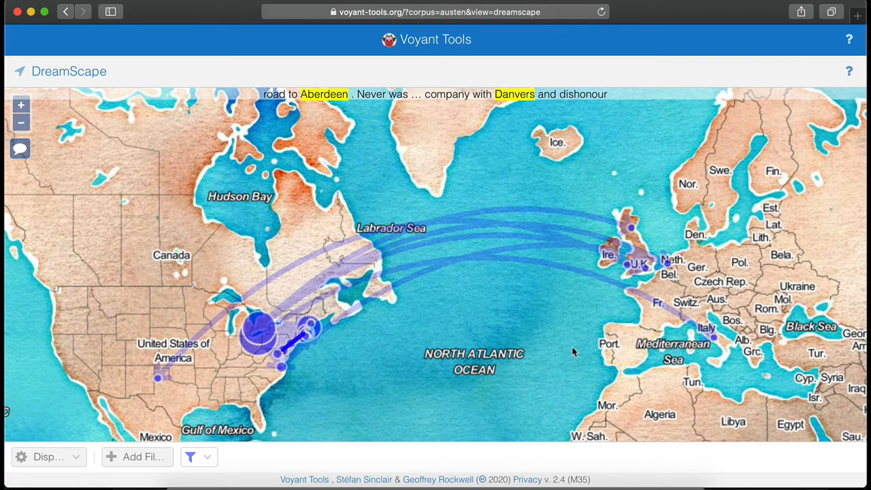